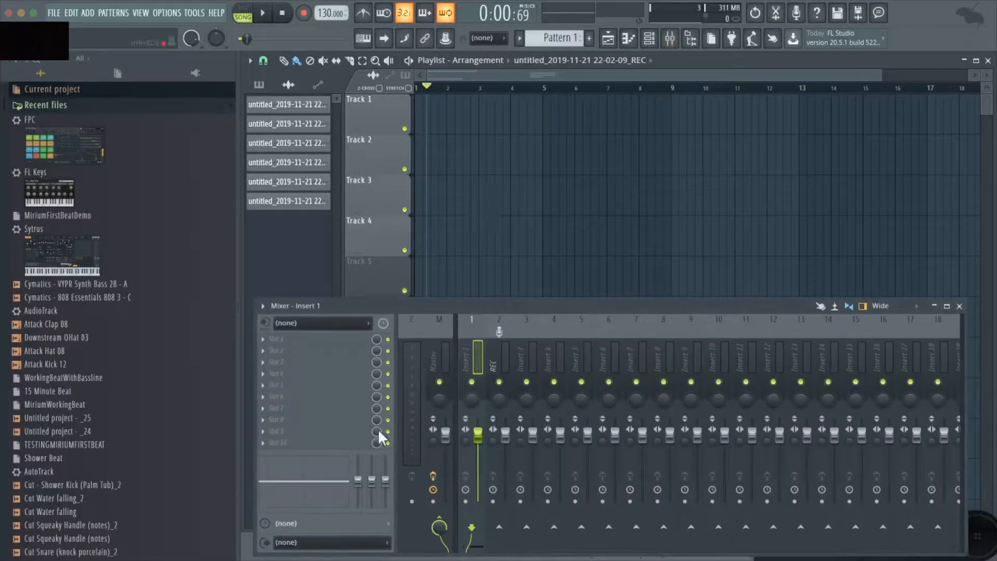
Step: Route mixer insert 1's audio output to Output 1 - Output 2
{"action": "left_click", "coordinate": [291, 542]}
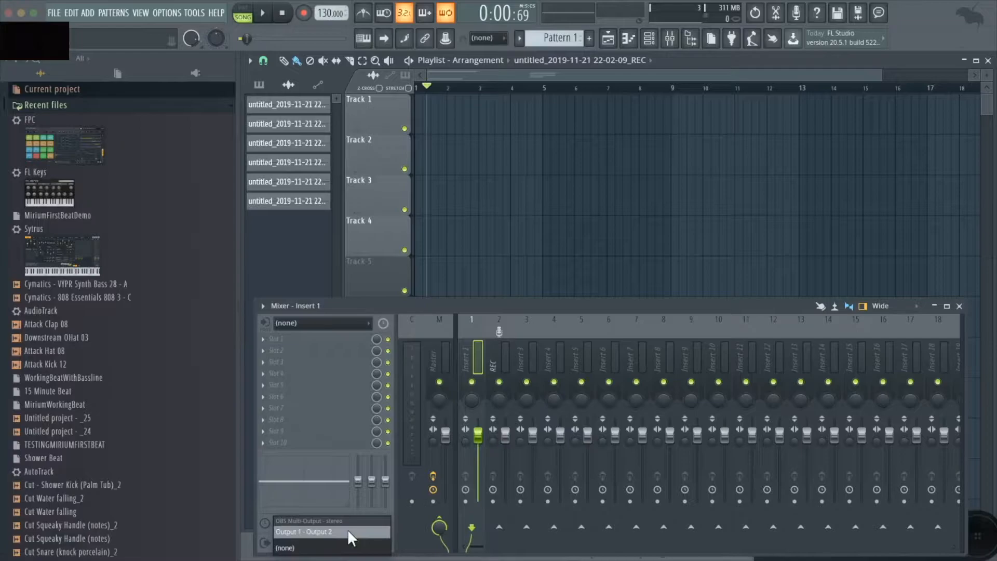
{"action": "left_click", "coordinate": [314, 532]}
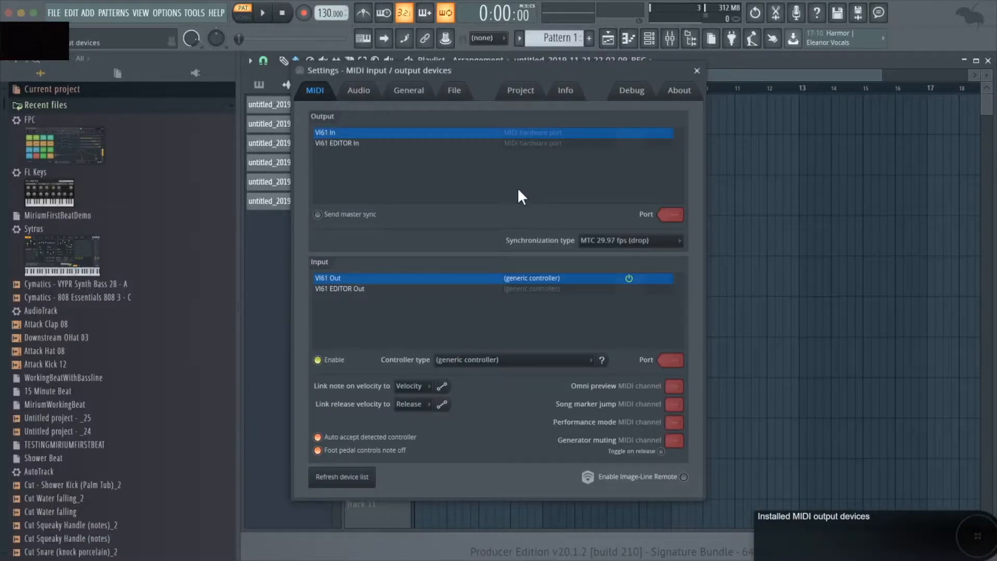
Step: Review the OBS Multi-Output audio device settings and close the Settings window
{"action": "left_click", "coordinate": [359, 89]}
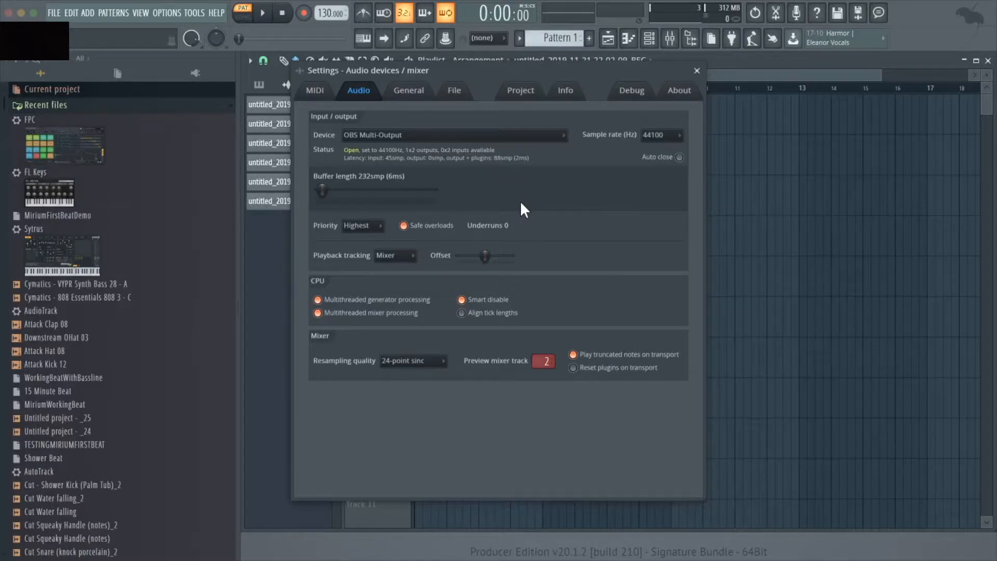
{"action": "left_click", "coordinate": [697, 70]}
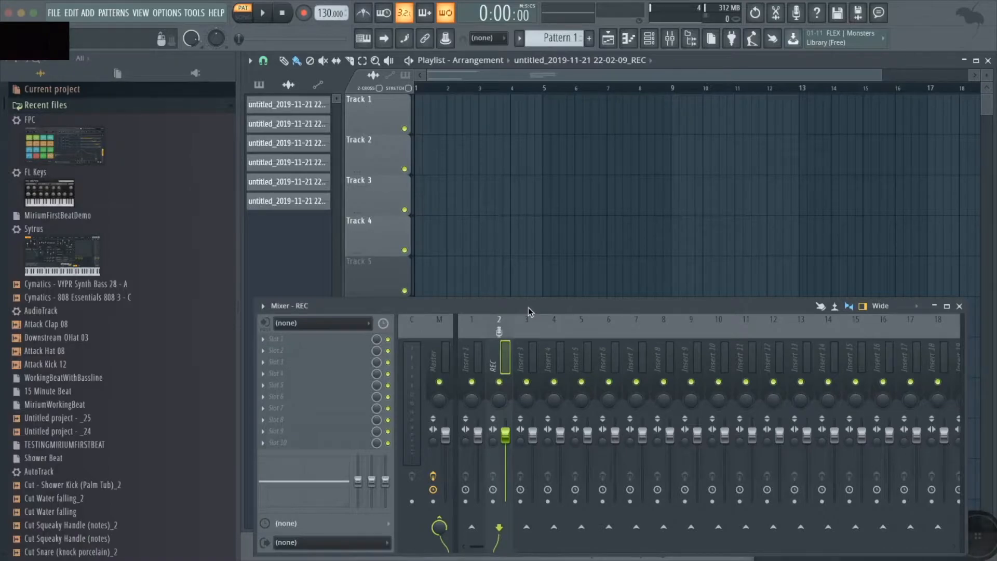
{"action": "mouse_move", "coordinate": [526, 318]}
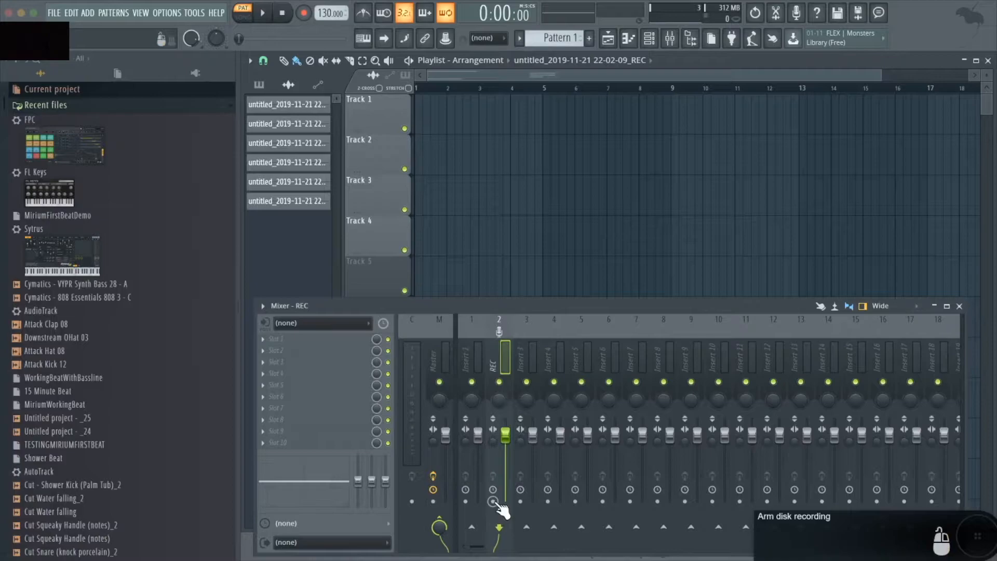
Step: Arm the REC mixer insert for disk recording and choose its audio input
{"action": "left_click", "coordinate": [493, 501]}
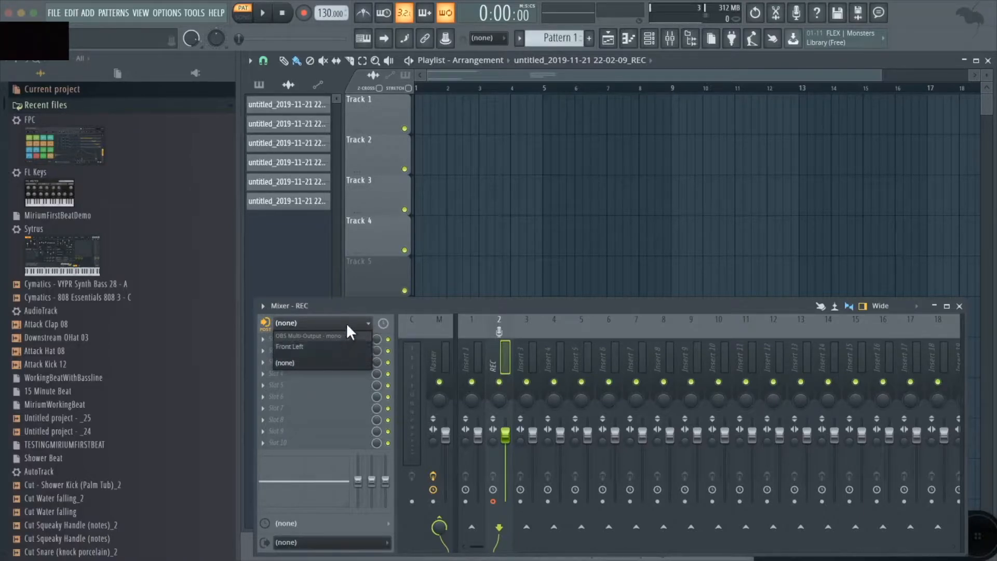
{"action": "left_click", "coordinate": [285, 362]}
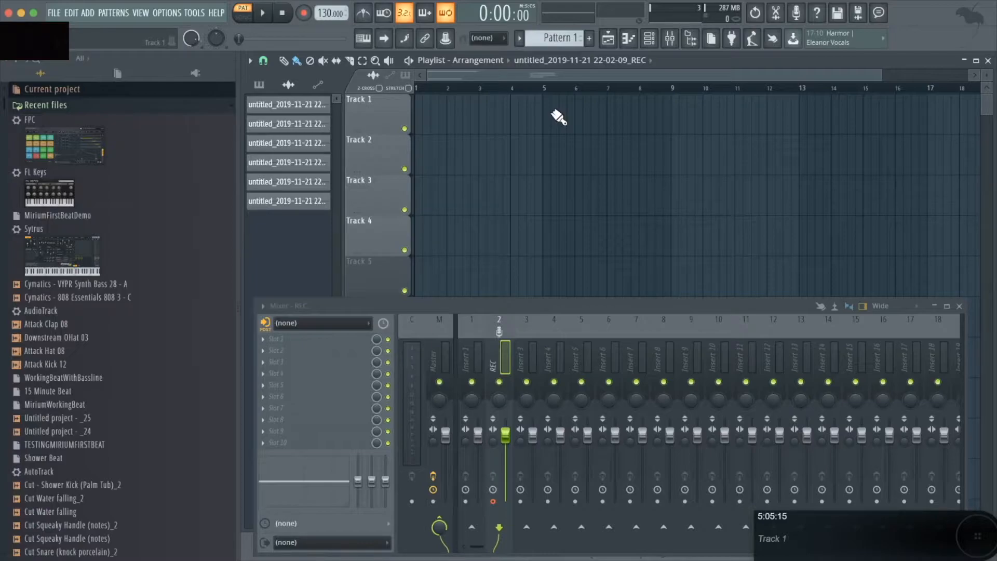
{"action": "mouse_move", "coordinate": [381, 159]}
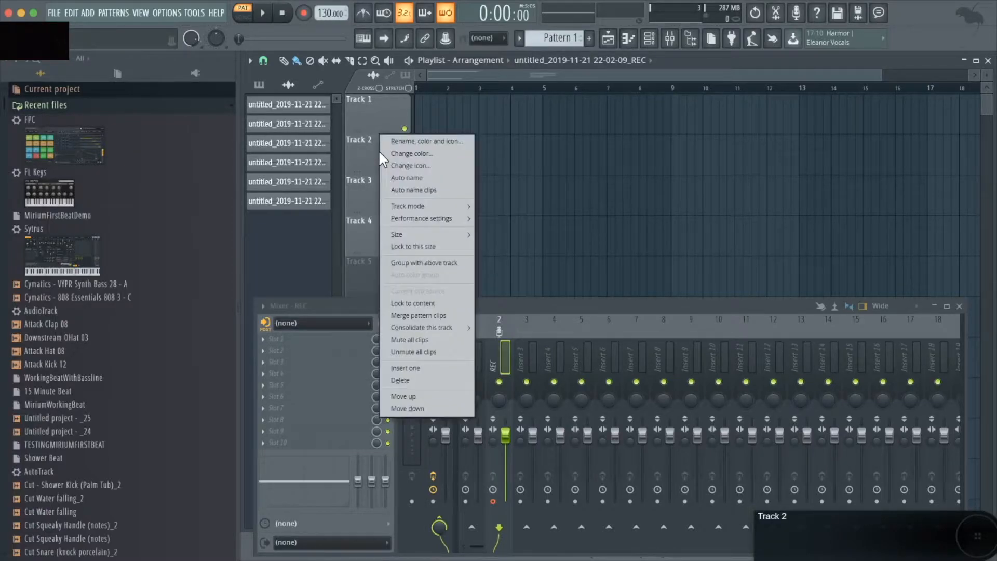
{"action": "mouse_move", "coordinate": [408, 206]}
{"action": "type", "text": "REC"}
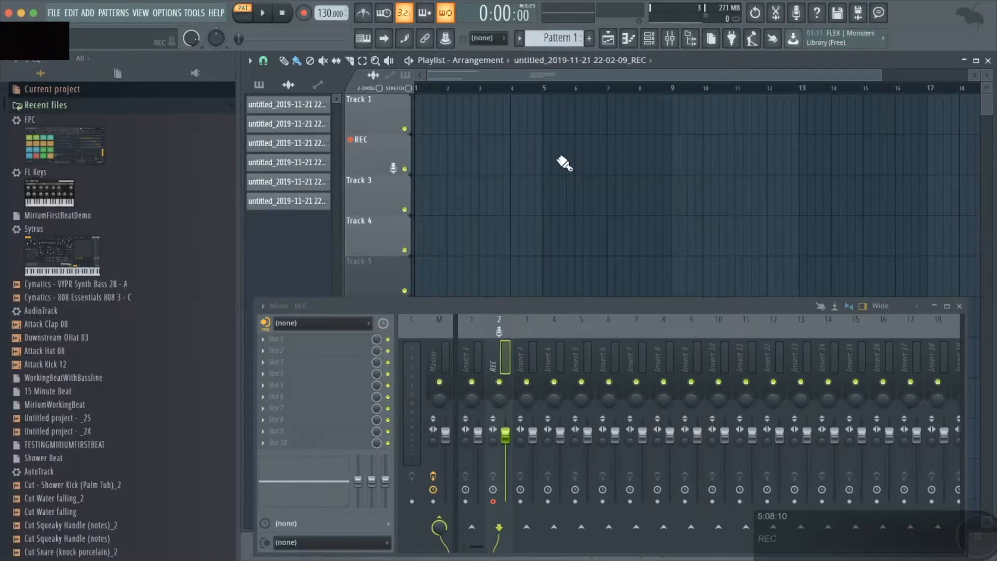
{"action": "mouse_move", "coordinate": [306, 6]}
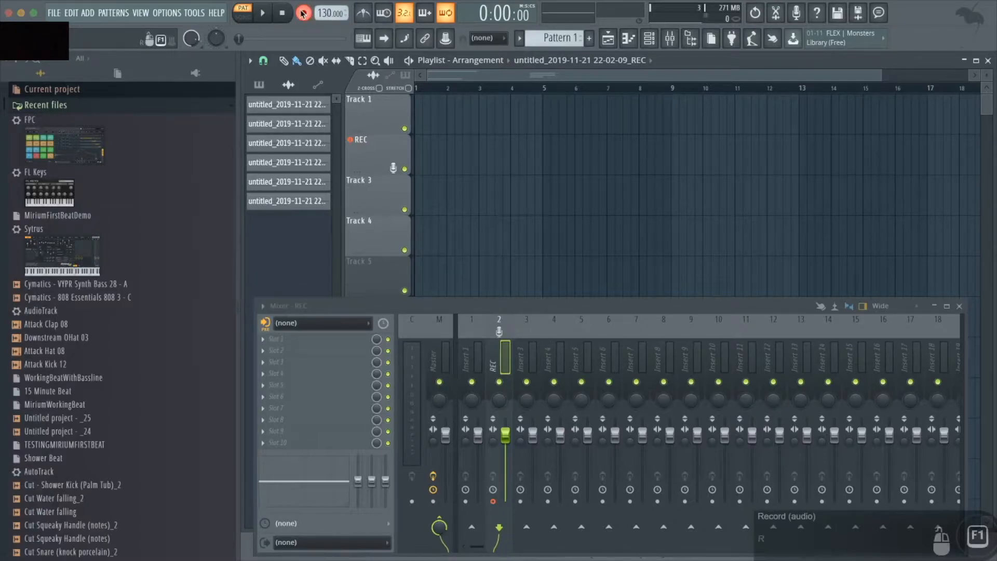
Step: Enable transport recording and dismiss the 'What would you like to record?' prompt
{"action": "left_click", "coordinate": [301, 14]}
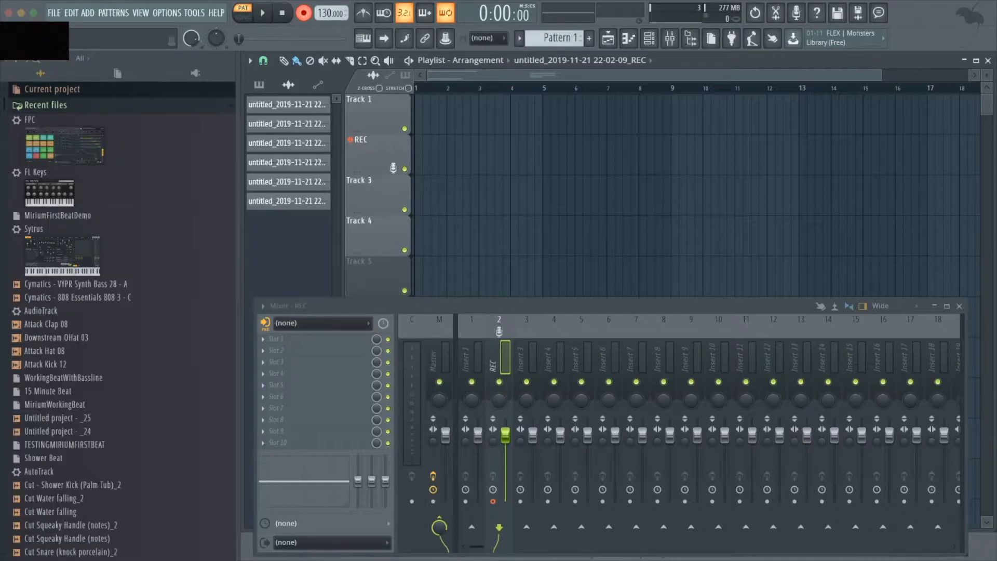
{"action": "left_click", "coordinate": [301, 14]}
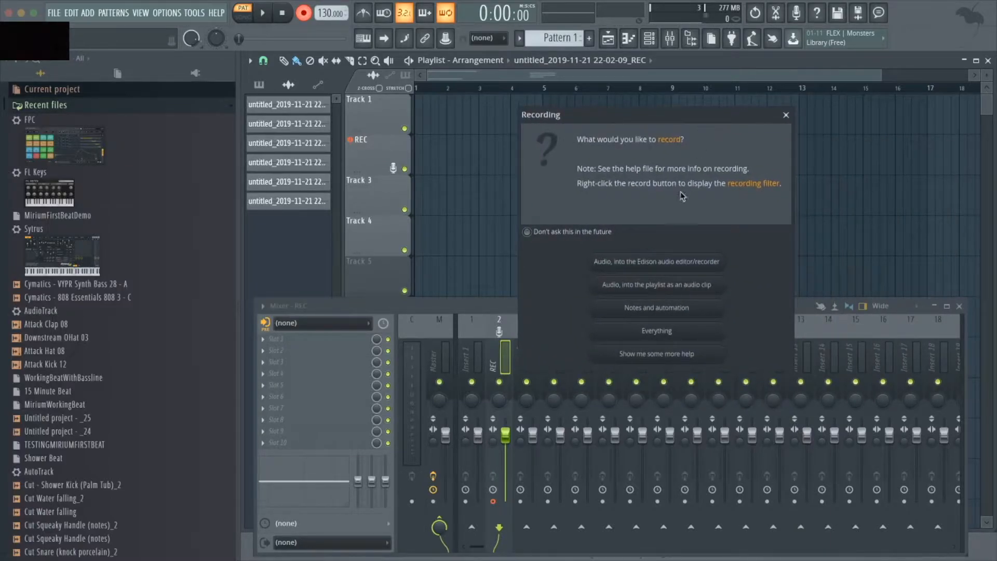
{"action": "mouse_move", "coordinate": [780, 148]}
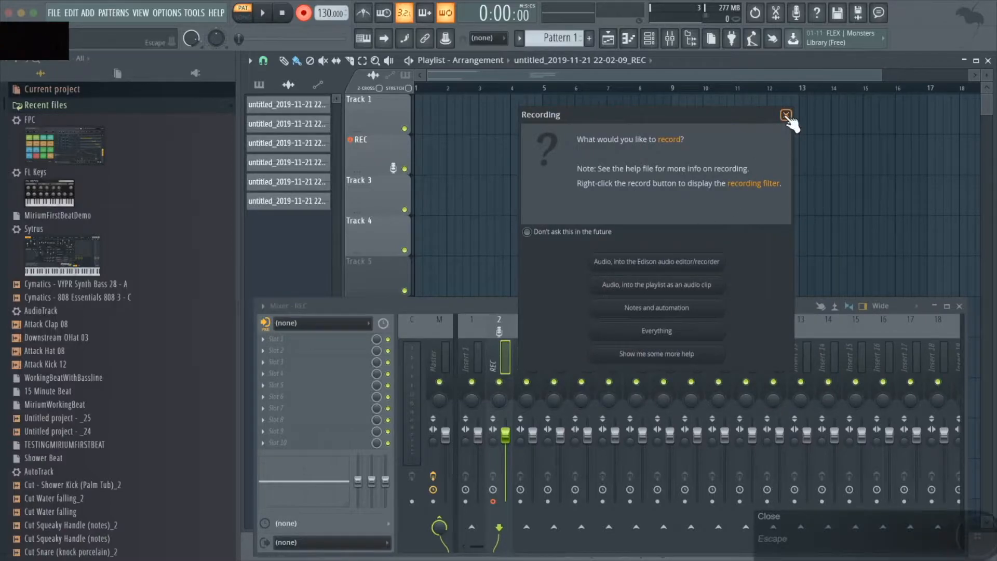
{"action": "left_click", "coordinate": [784, 115]}
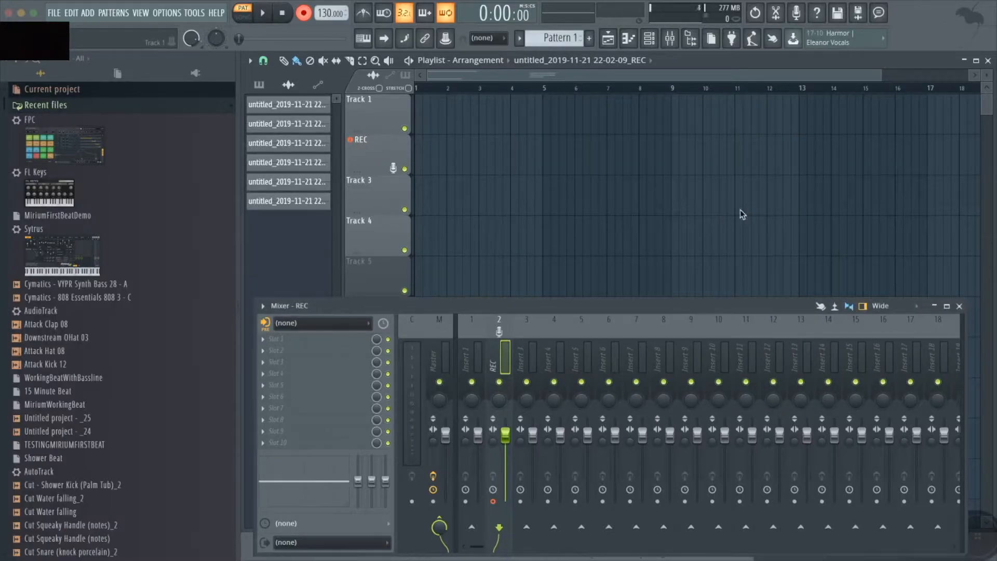
{"action": "left_click", "coordinate": [301, 14]}
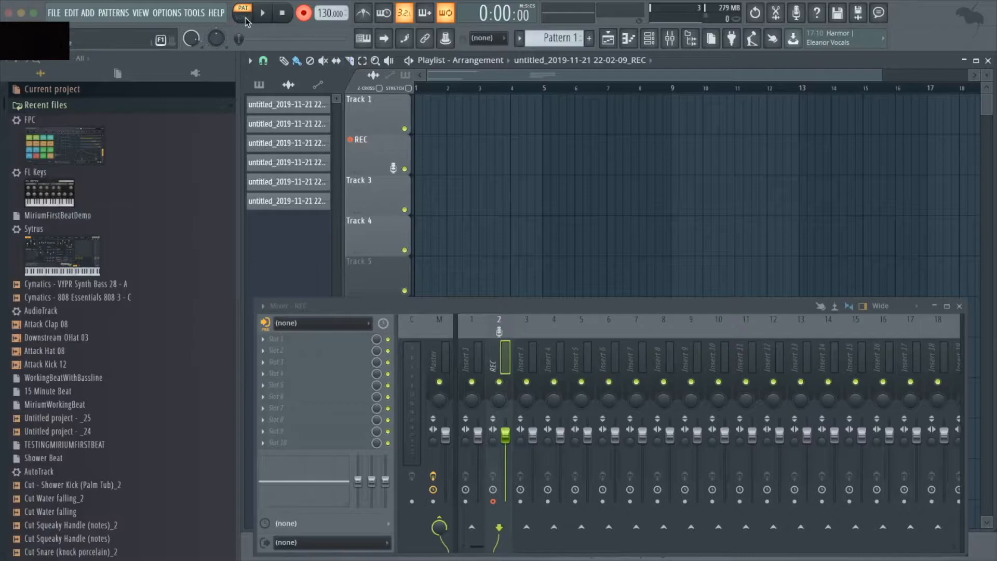
Step: Switch the transport from pattern to song mode for the audio recording
{"action": "left_click", "coordinate": [241, 14]}
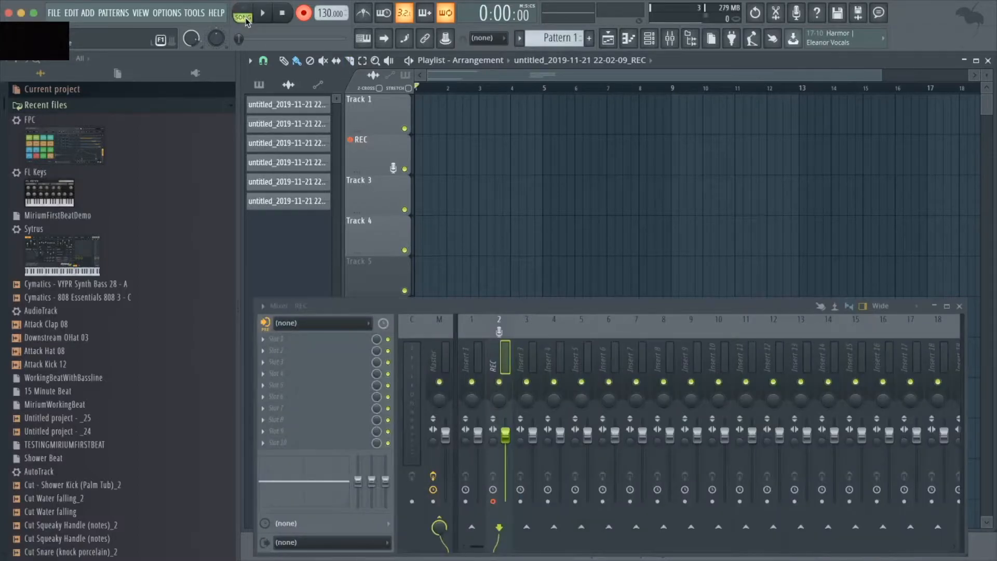
{"action": "mouse_move", "coordinate": [253, 32]}
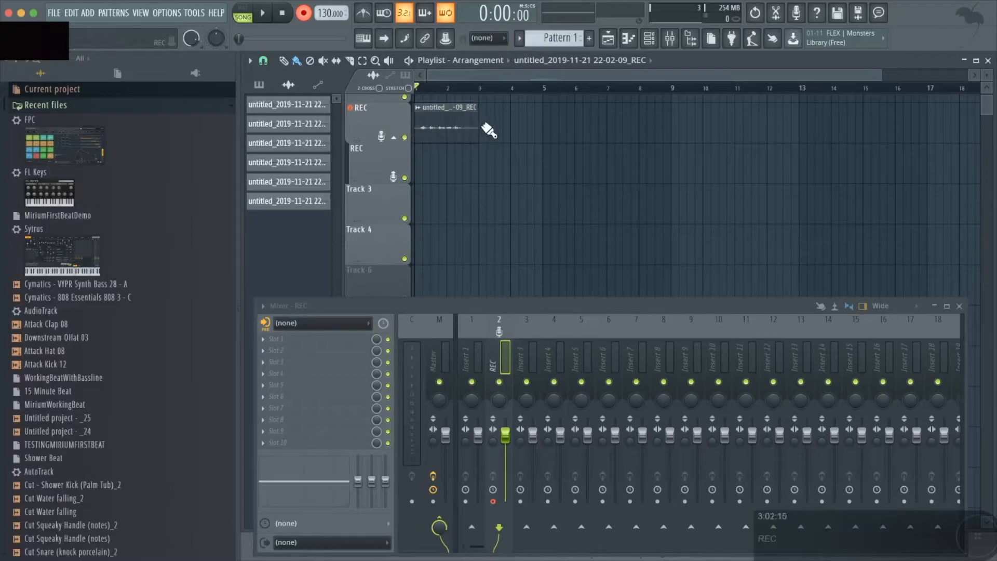
{"action": "mouse_move", "coordinate": [474, 178]}
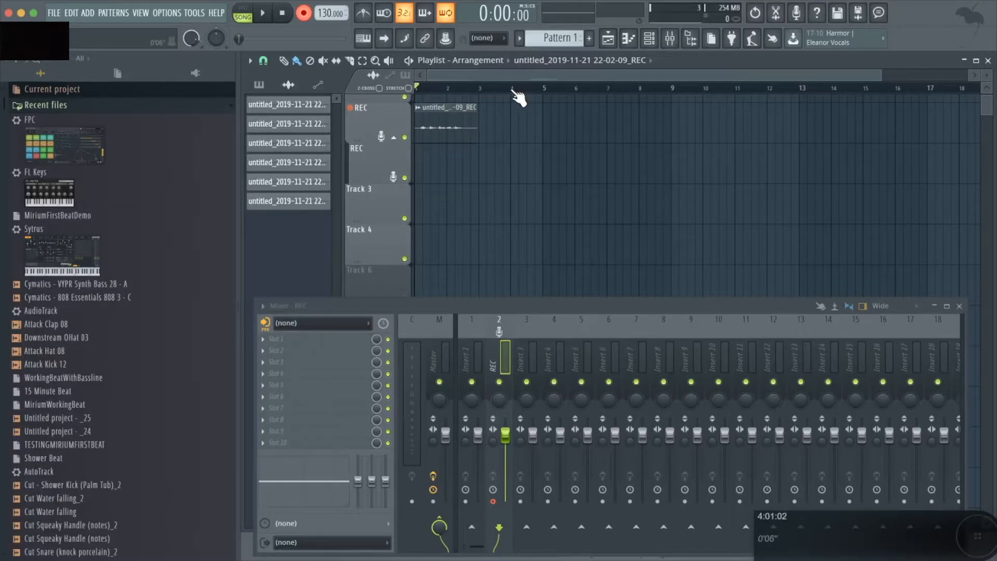
Step: Scrub the playback position along the playlist timeline past the recorded REC clip
{"action": "left_click_drag", "start_coordinate": [502, 87], "coordinate": [544, 88]}
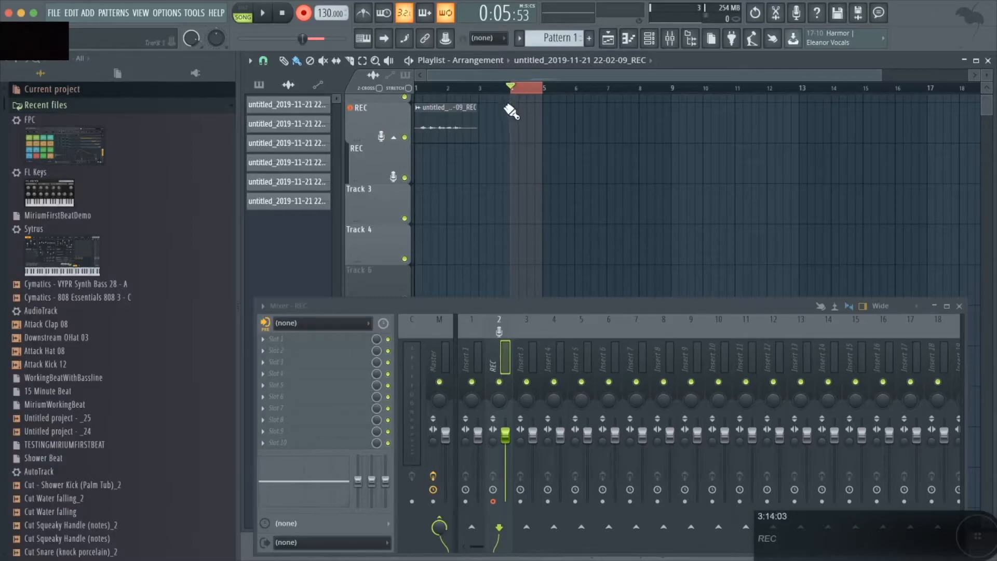
{"action": "mouse_move", "coordinate": [520, 185]}
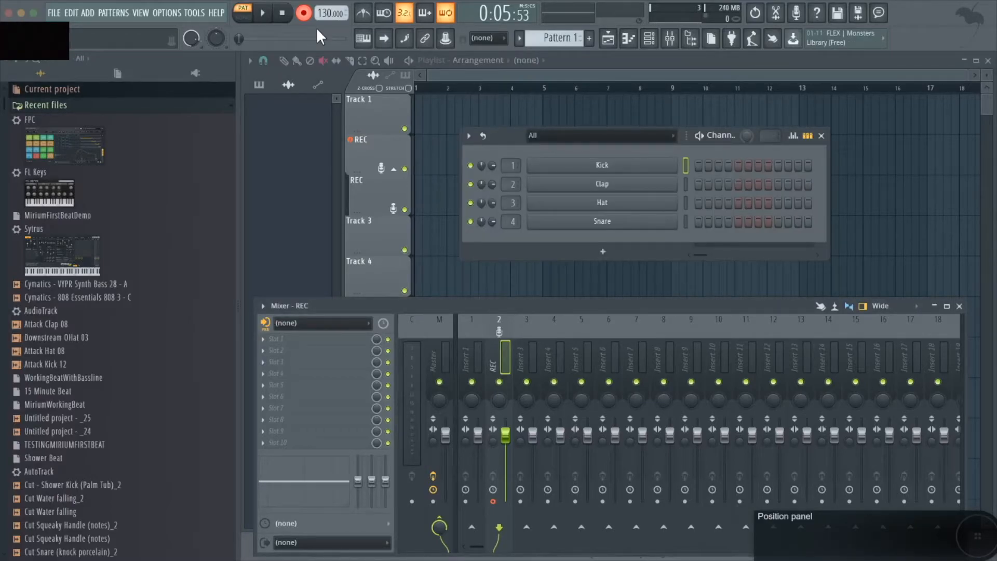
{"action": "mouse_move", "coordinate": [303, 12]}
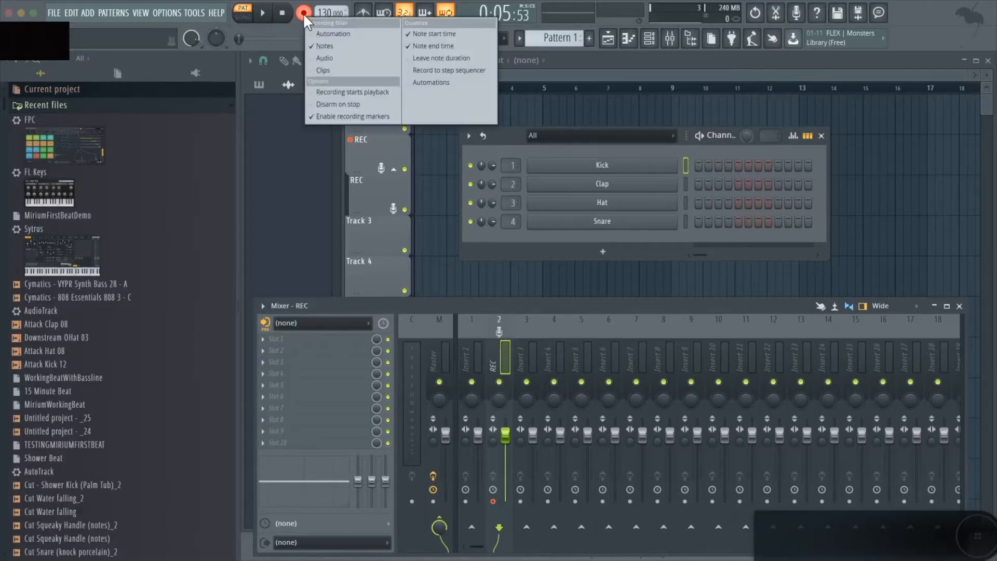
{"action": "mouse_move", "coordinate": [364, 54]}
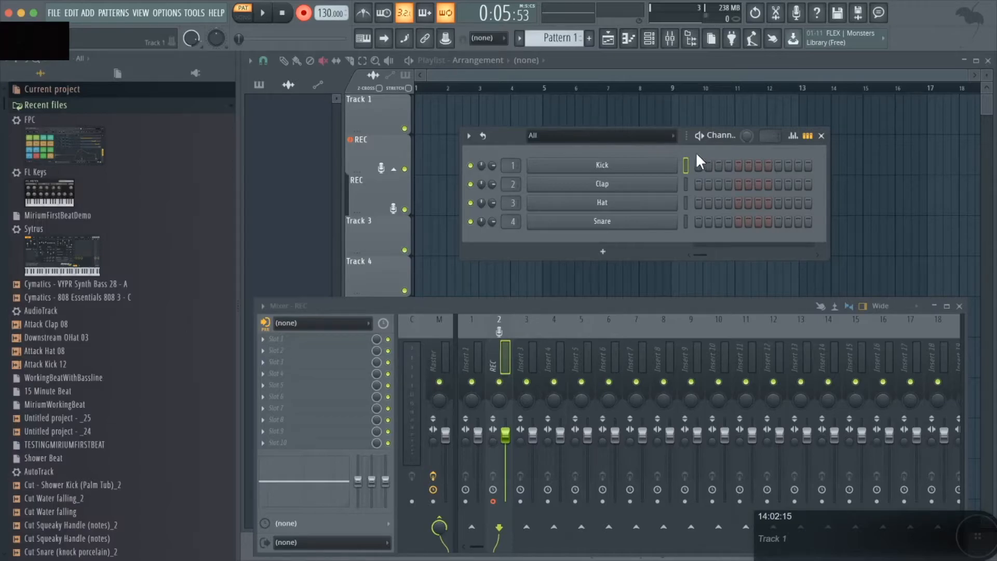
{"action": "mouse_move", "coordinate": [507, 398]}
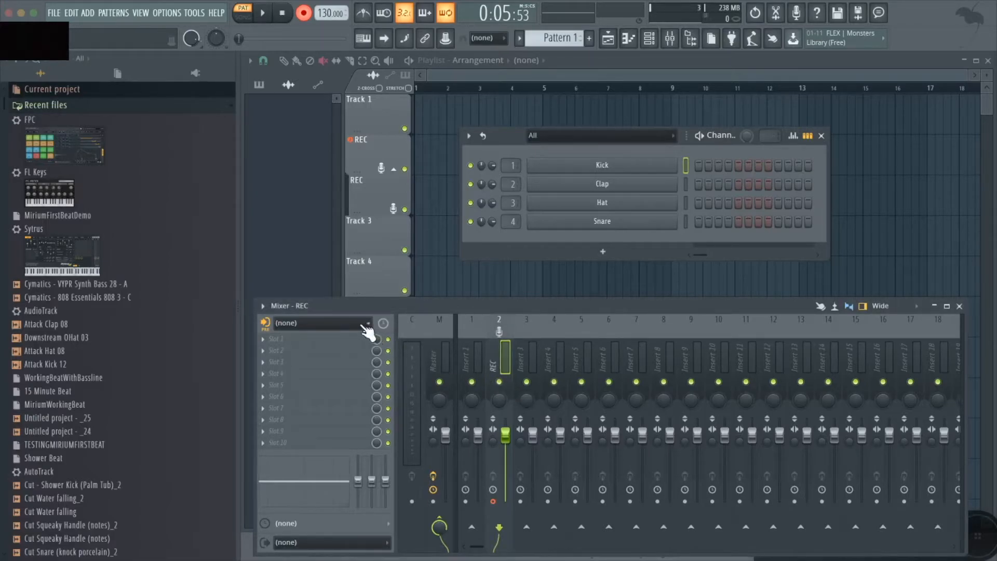
Step: Keep the REC insert's audio input set to (none) in the mixer
{"action": "left_click", "coordinate": [315, 323]}
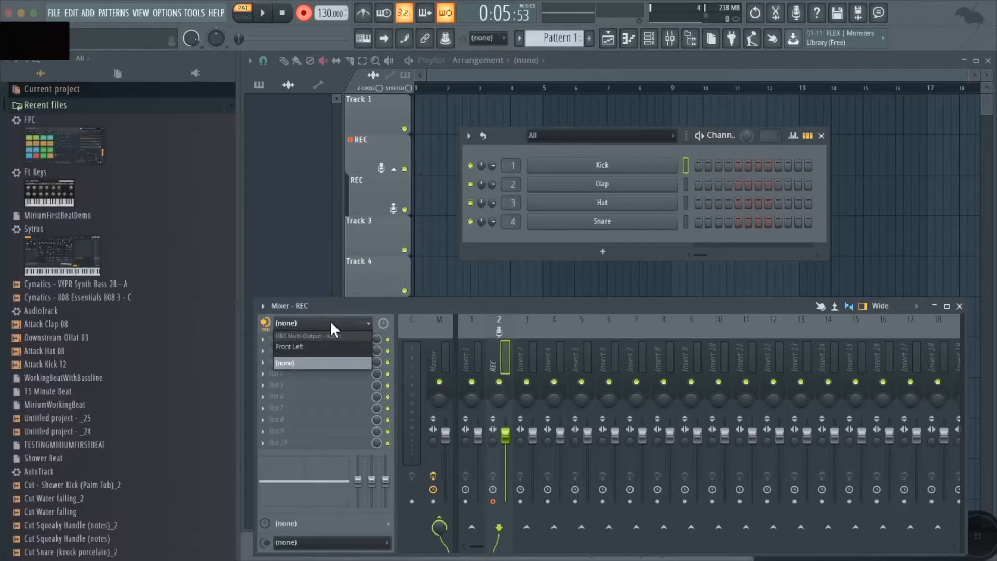
{"action": "left_click", "coordinate": [285, 363]}
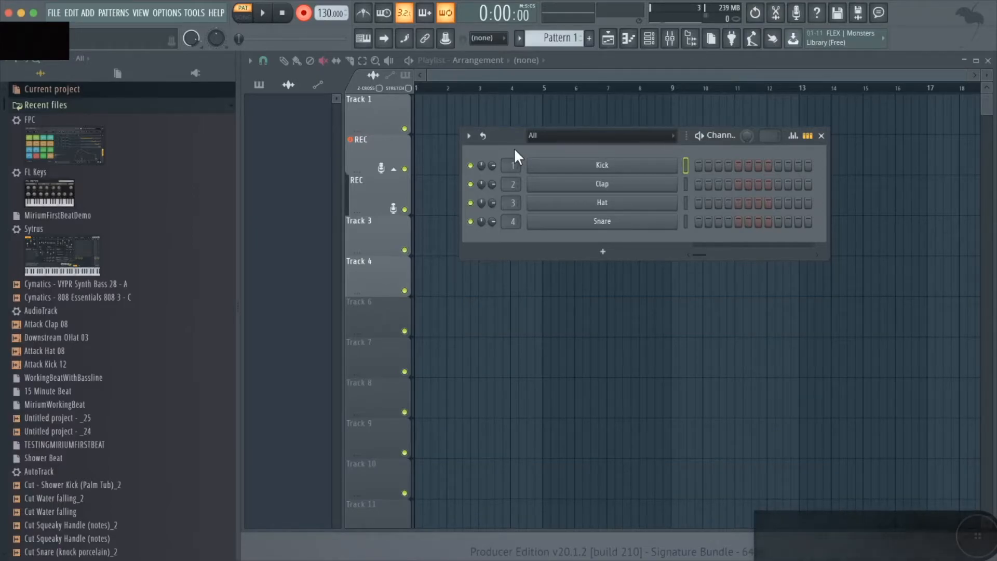
{"action": "mouse_move", "coordinate": [264, 15]}
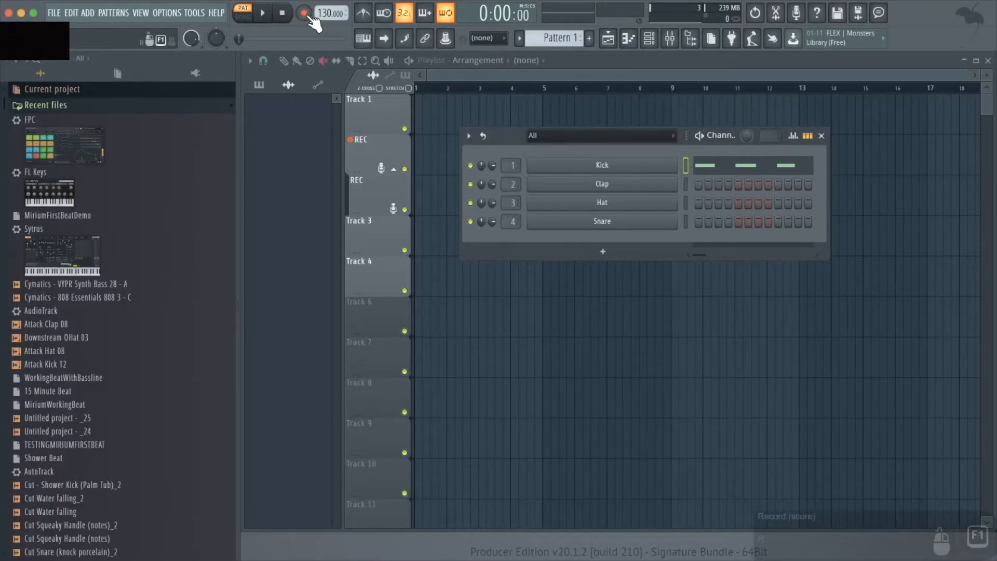
Step: Run a recording pass into Pattern 1's Kick channel and stop the take
{"action": "left_click", "coordinate": [262, 13]}
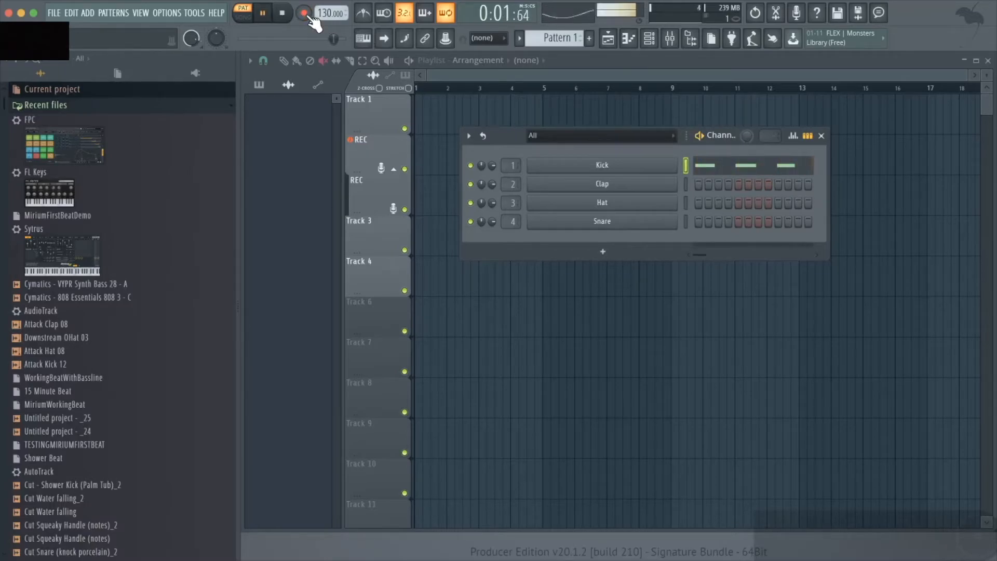
{"action": "left_click", "coordinate": [280, 14]}
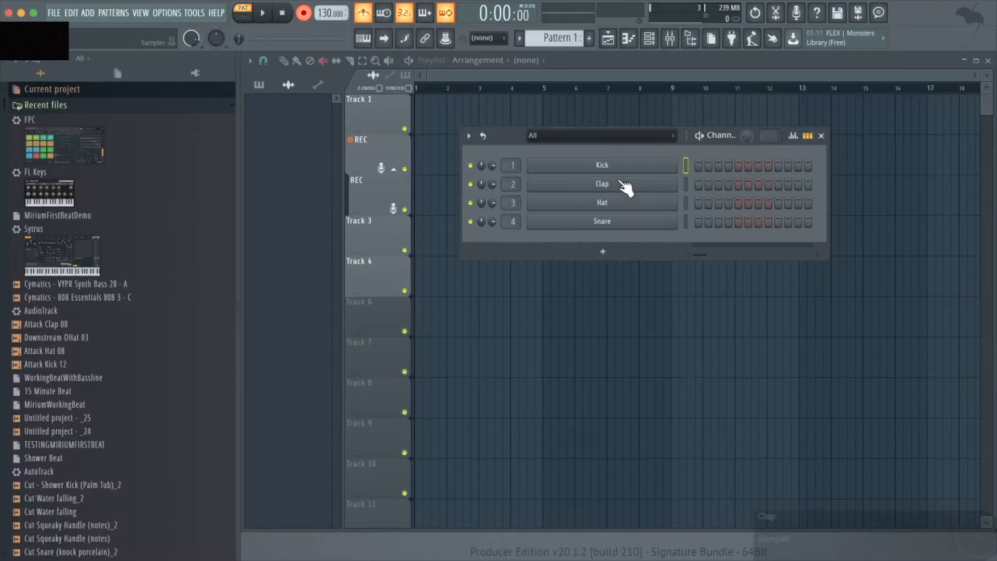
Step: Make the Clap channel the active target for the next recorded hits
{"action": "left_click", "coordinate": [263, 13]}
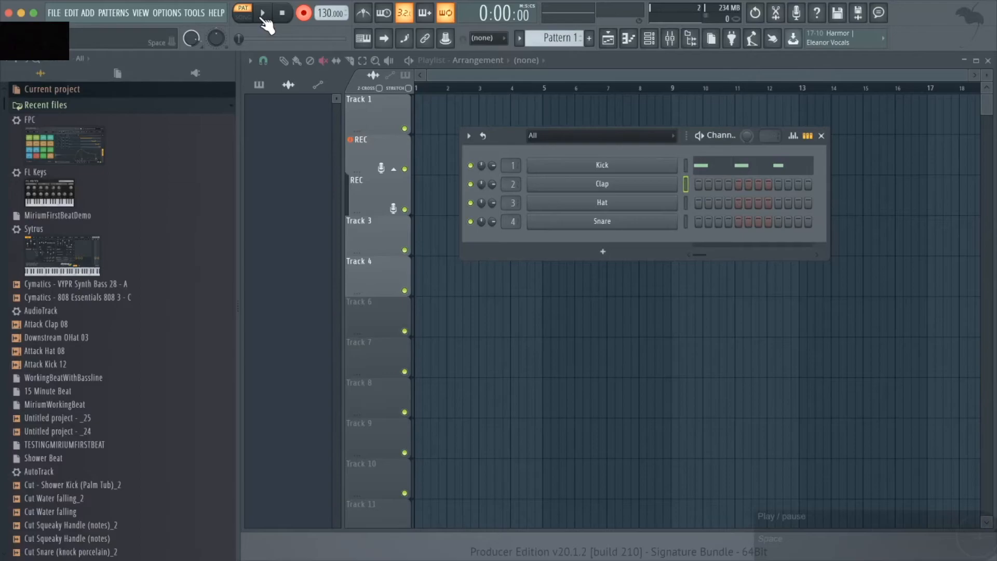
Step: Record the clap hits with a count-in, then target the Hat channel for its take
{"action": "left_click", "coordinate": [263, 13]}
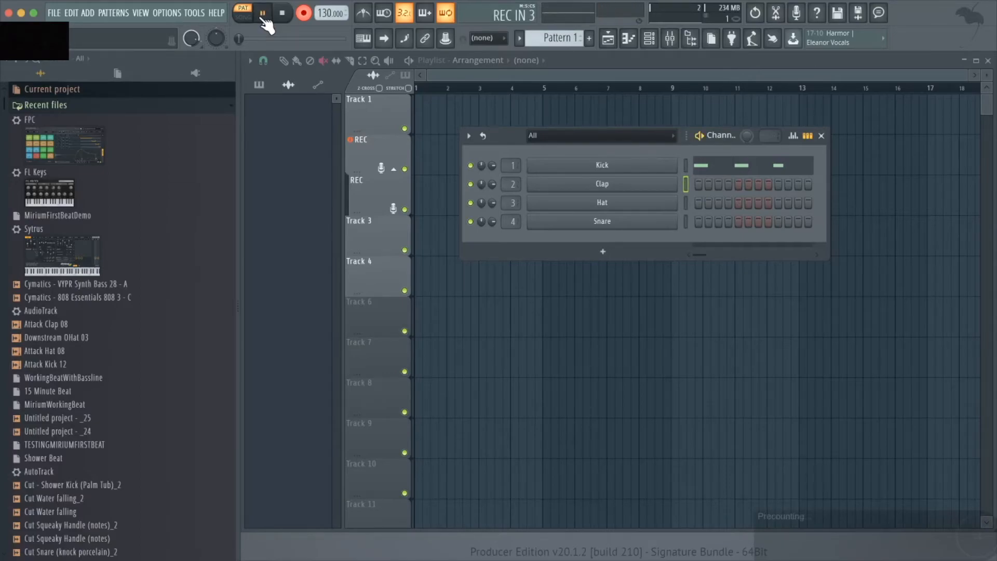
{"action": "left_click", "coordinate": [263, 14]}
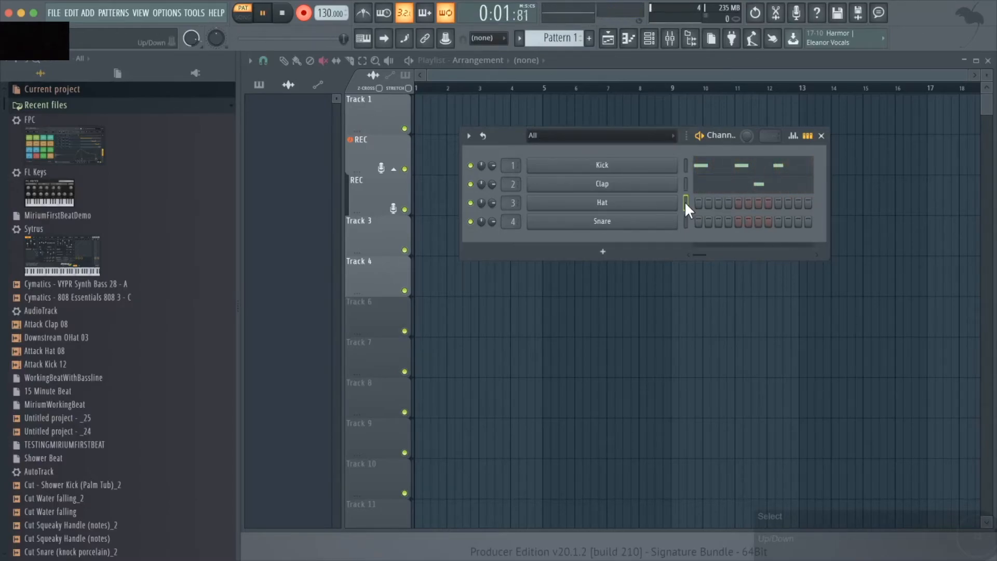
{"action": "left_click", "coordinate": [686, 203]}
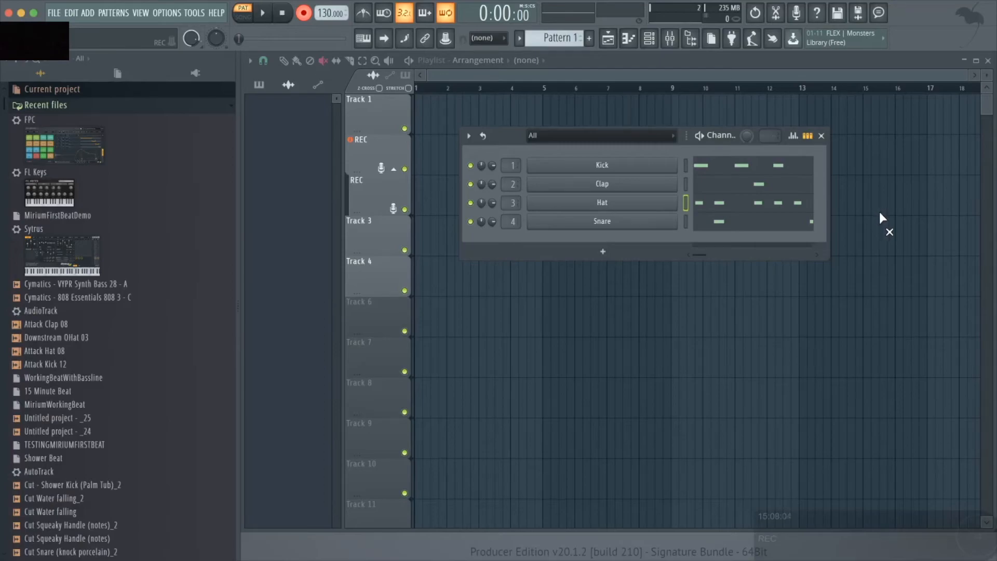
{"action": "mouse_move", "coordinate": [239, 92]}
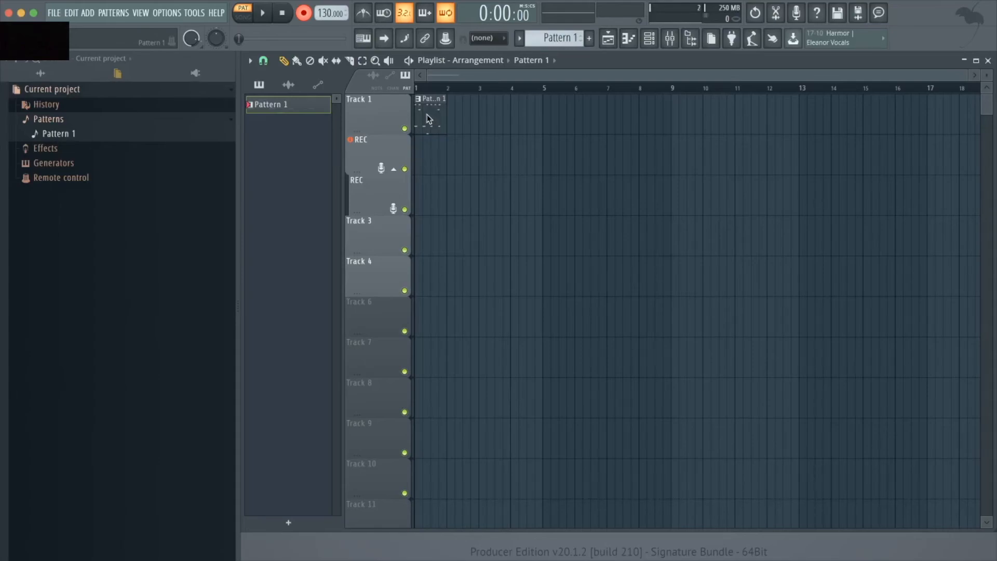
Step: Make the Pattern 1 clip on Track 1 unique so it can be split by channel
{"action": "right_click", "coordinate": [427, 114]}
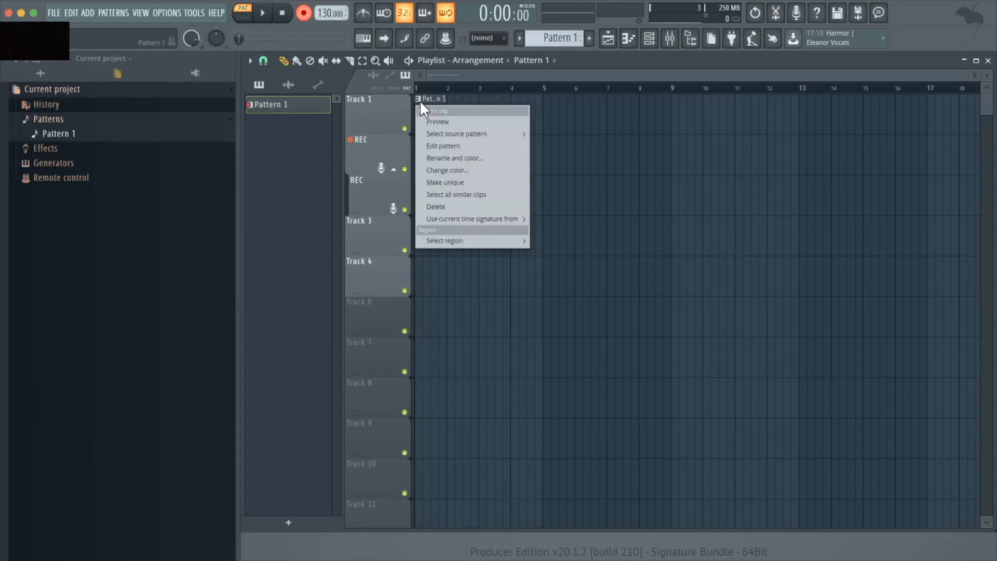
{"action": "left_click", "coordinate": [444, 182]}
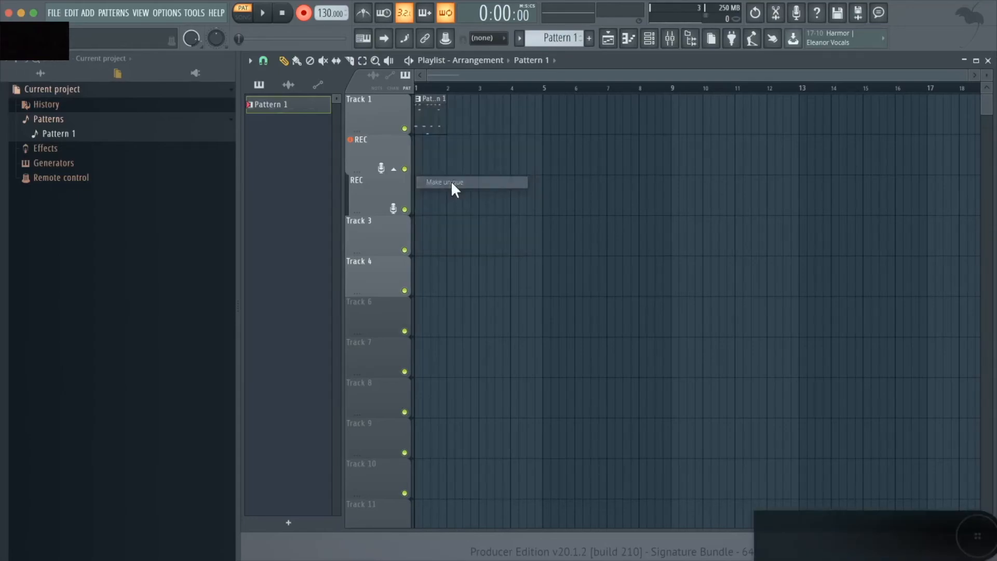
{"action": "left_click", "coordinate": [443, 182]}
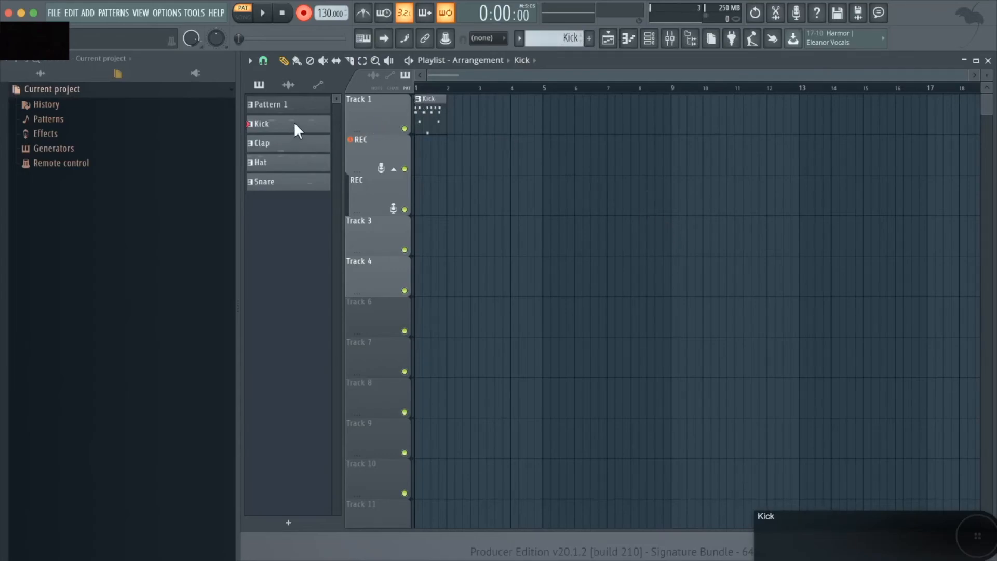
{"action": "mouse_move", "coordinate": [322, 164]}
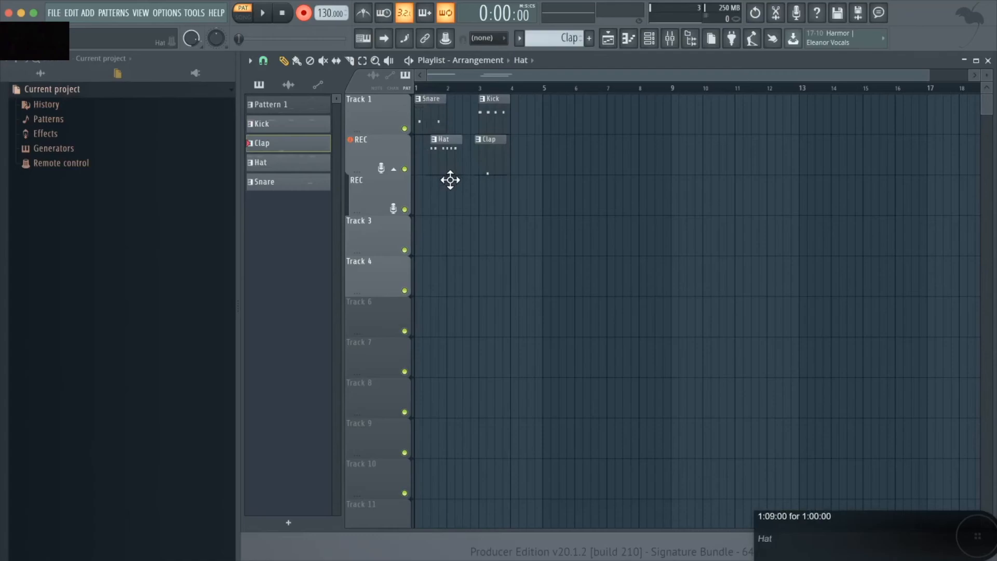
Step: Select the Hat pattern and move its clip onto its own playlist track
{"action": "left_click", "coordinate": [261, 163]}
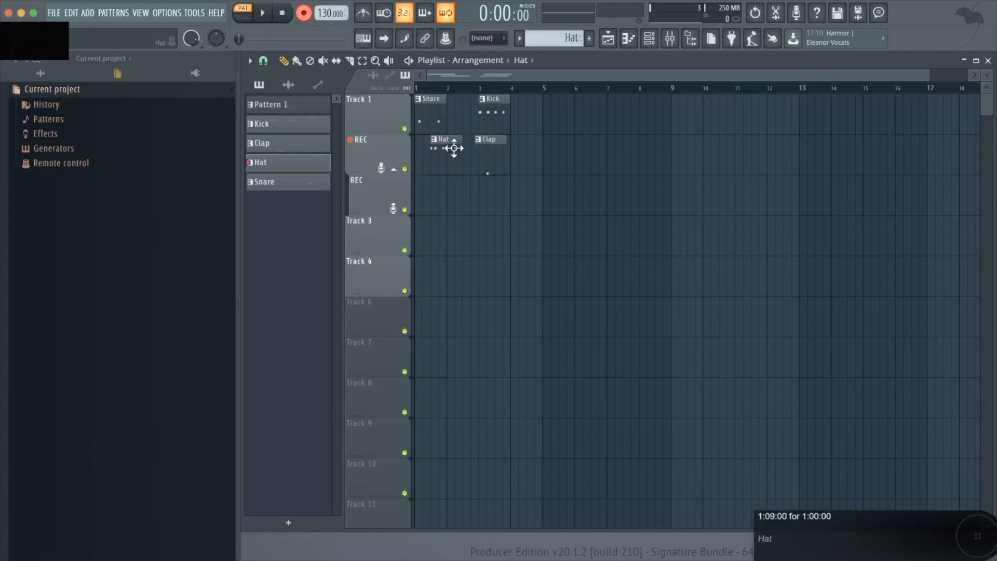
{"action": "left_click_drag", "start_coordinate": [441, 139], "coordinate": [429, 219]}
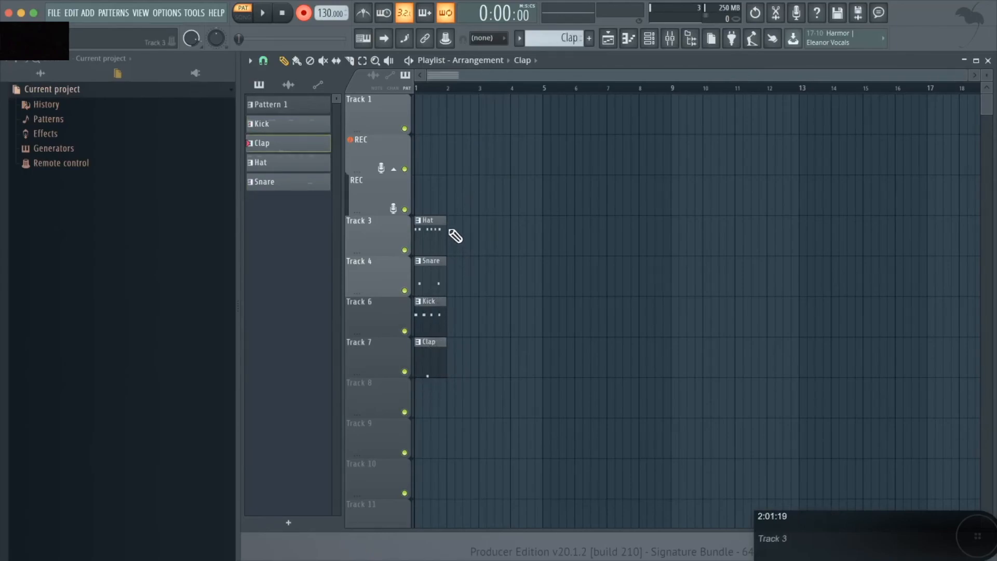
{"action": "mouse_move", "coordinate": [391, 234]}
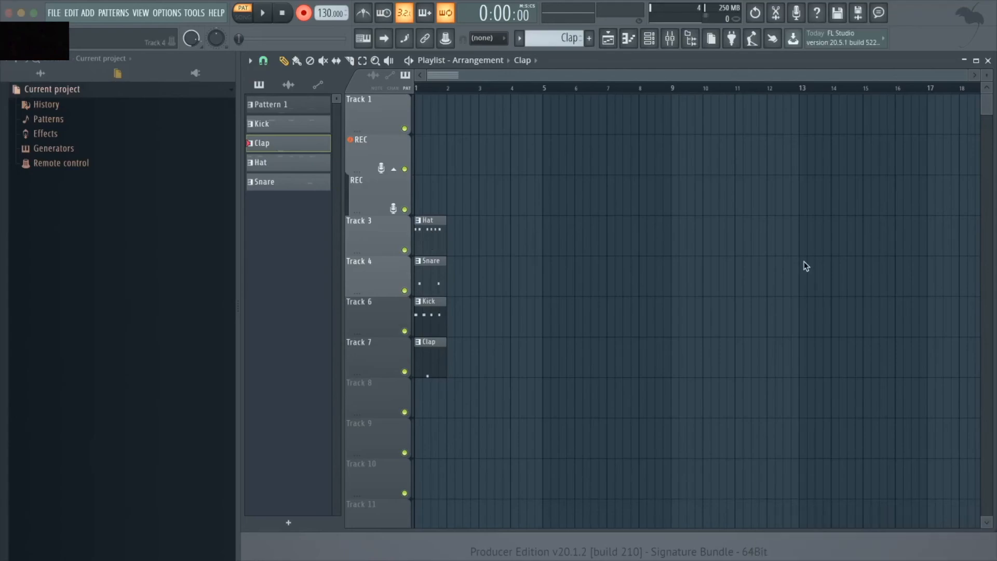
{"action": "mouse_move", "coordinate": [811, 265]}
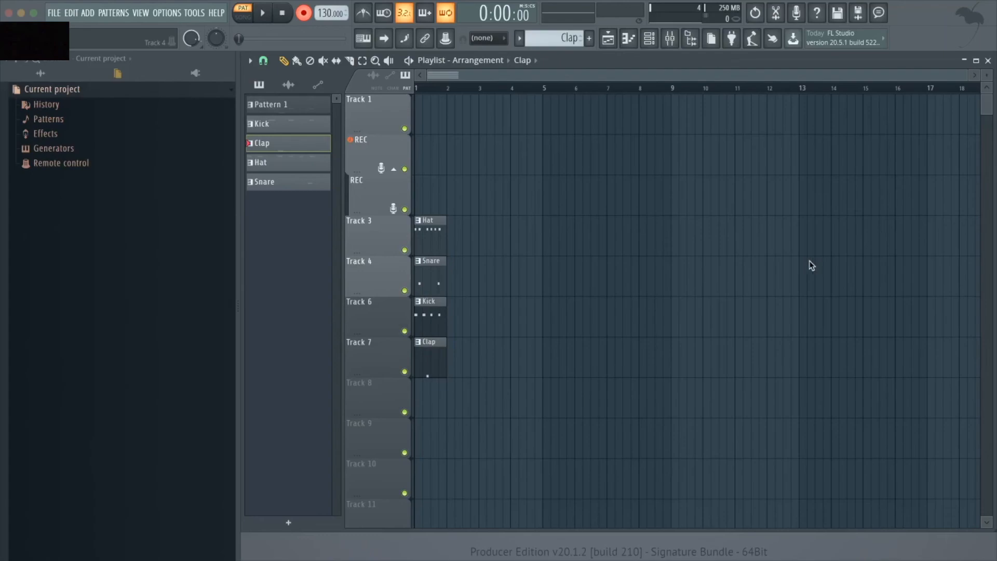
{"action": "left_click", "coordinate": [424, 13]}
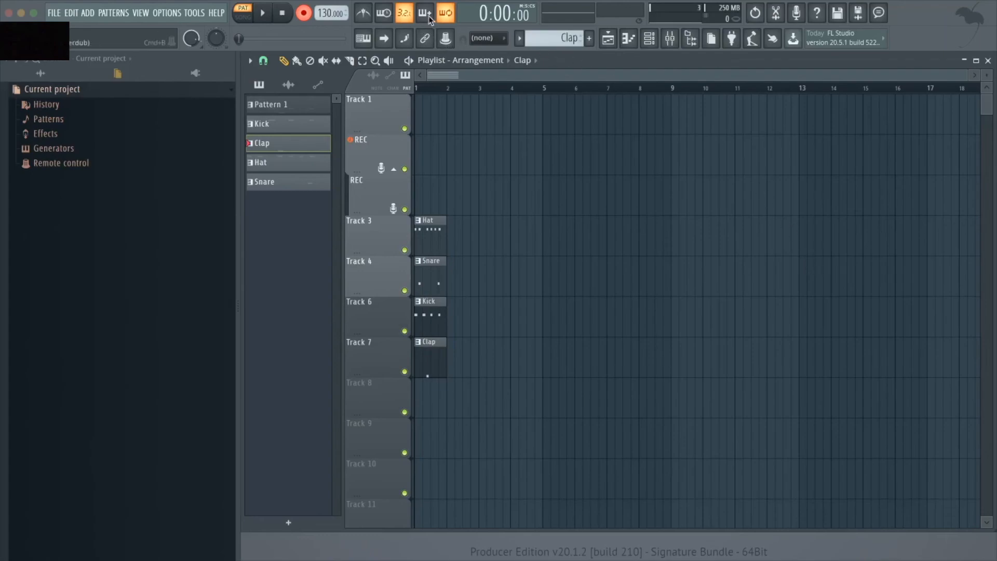